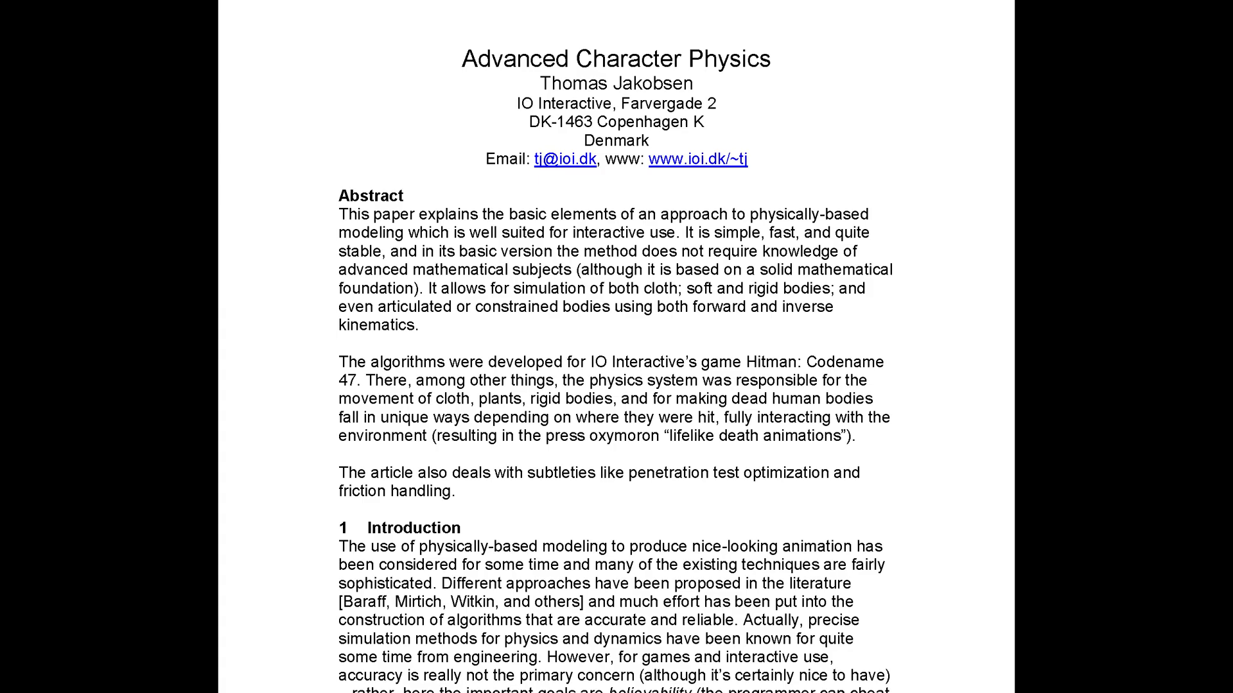
- Lower gallop_height to 0.017 so the gibbon's run flattens to a low gallop
scroll(down, 3)
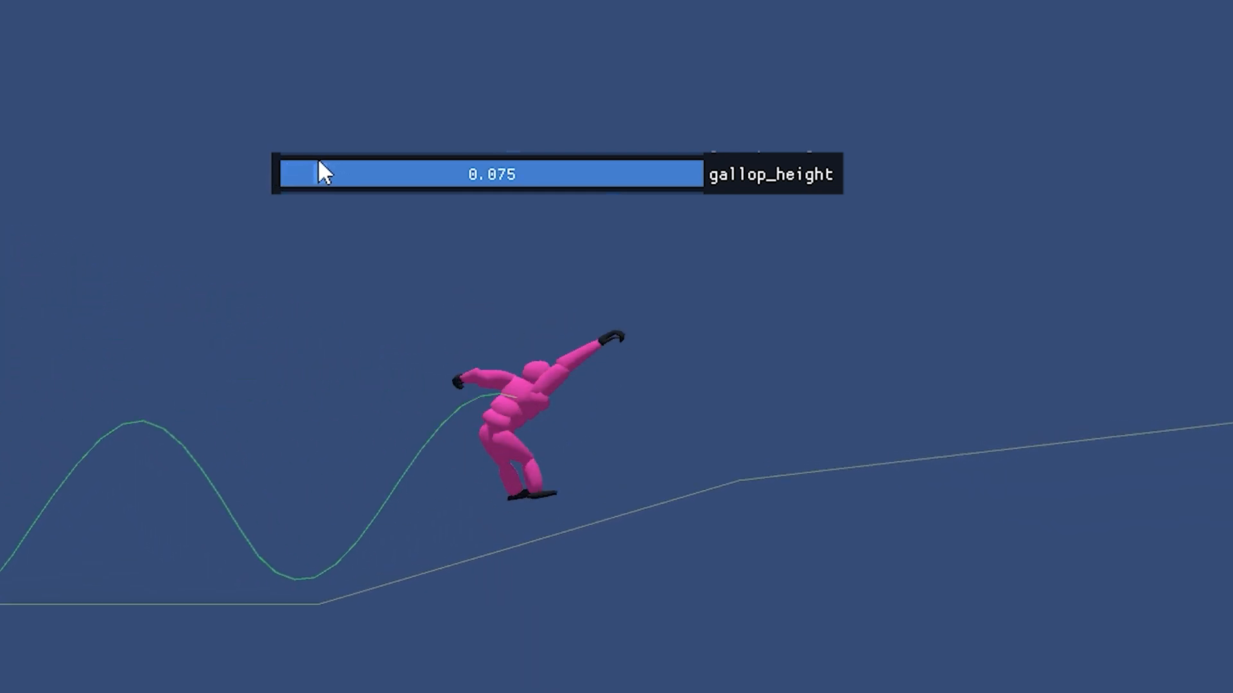
drag(322, 174, 303, 174)
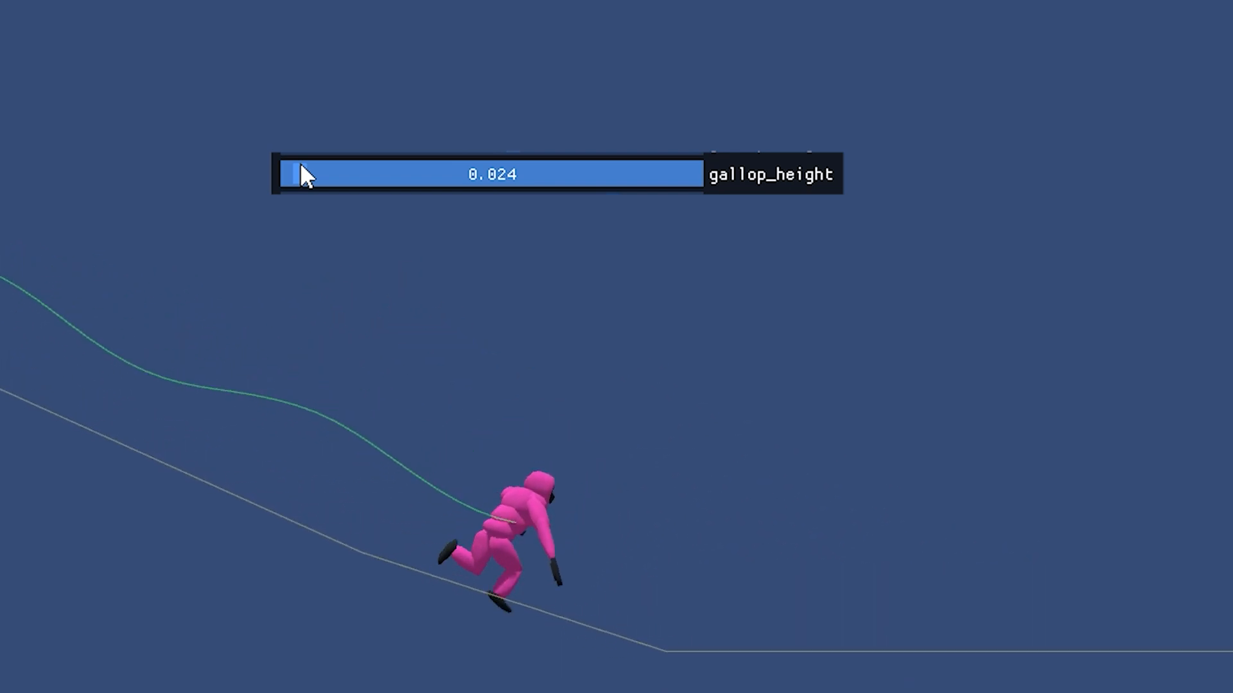
drag(303, 174, 295, 173)
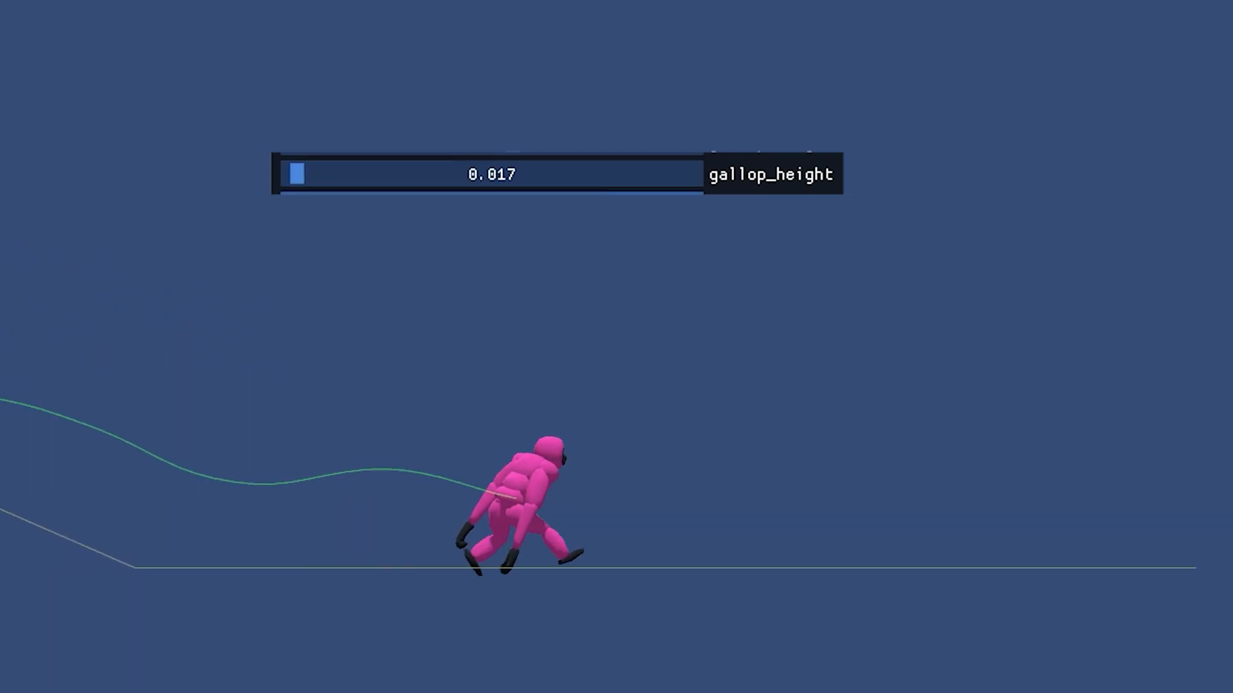